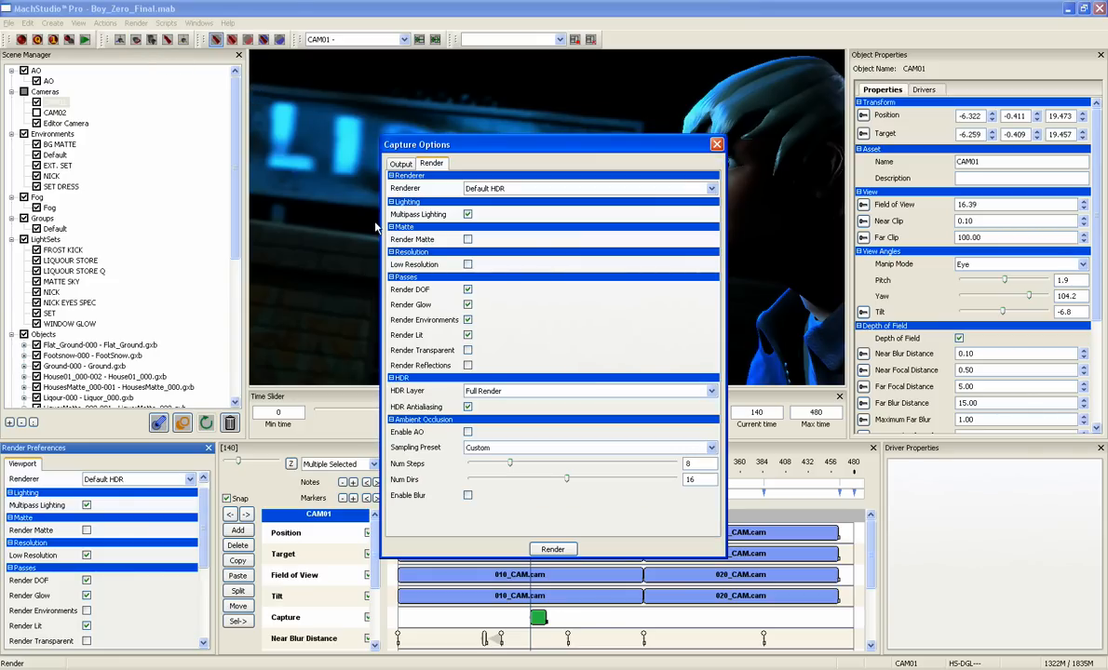
{"action": "mouse_move", "coordinate": [28, 542]}
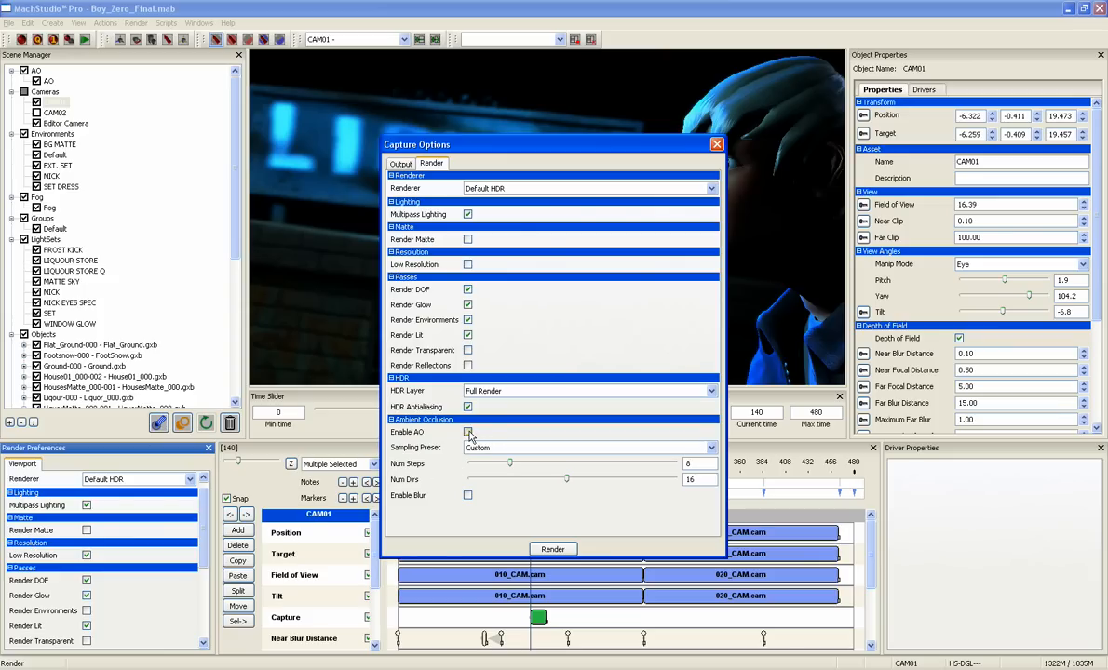
Enable AO and Enable Blur in the Render settings of Capture Options
{"action": "left_click", "coordinate": [467, 432]}
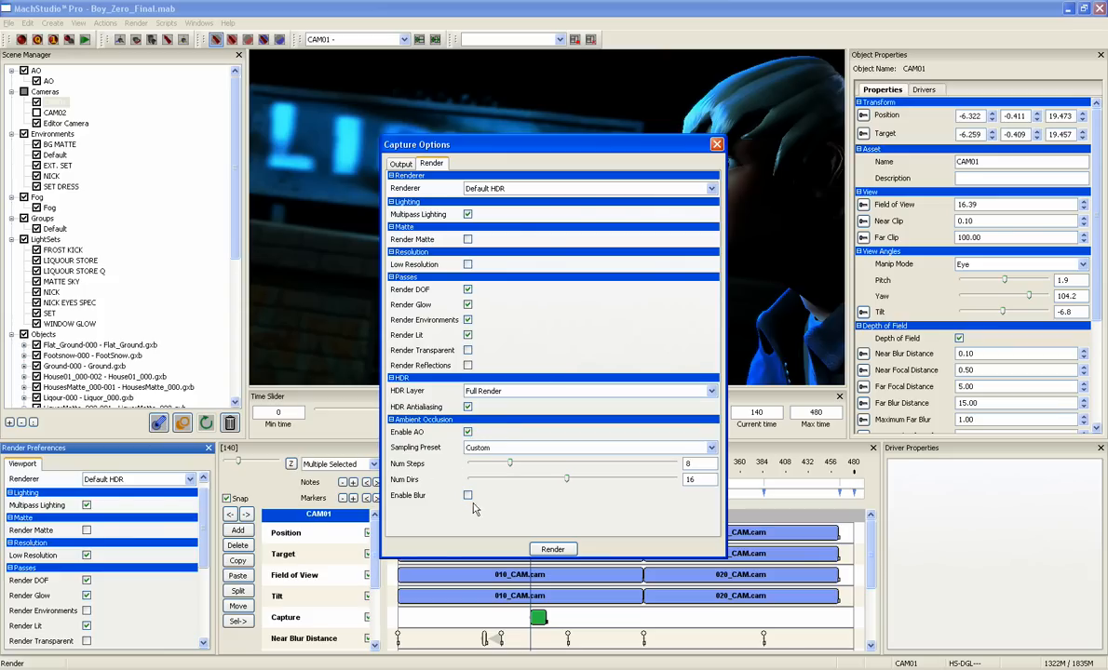
{"action": "left_click", "coordinate": [467, 495]}
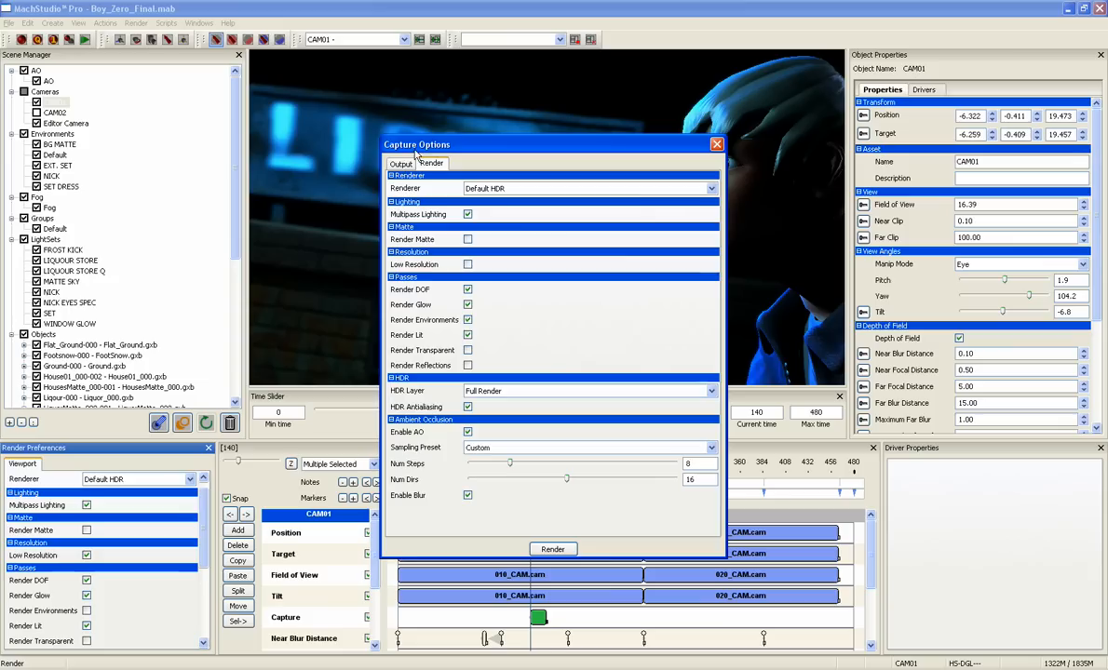
Switch the Output resolution from the 3840-wide setting to a smaller preset
{"action": "left_click", "coordinate": [402, 164]}
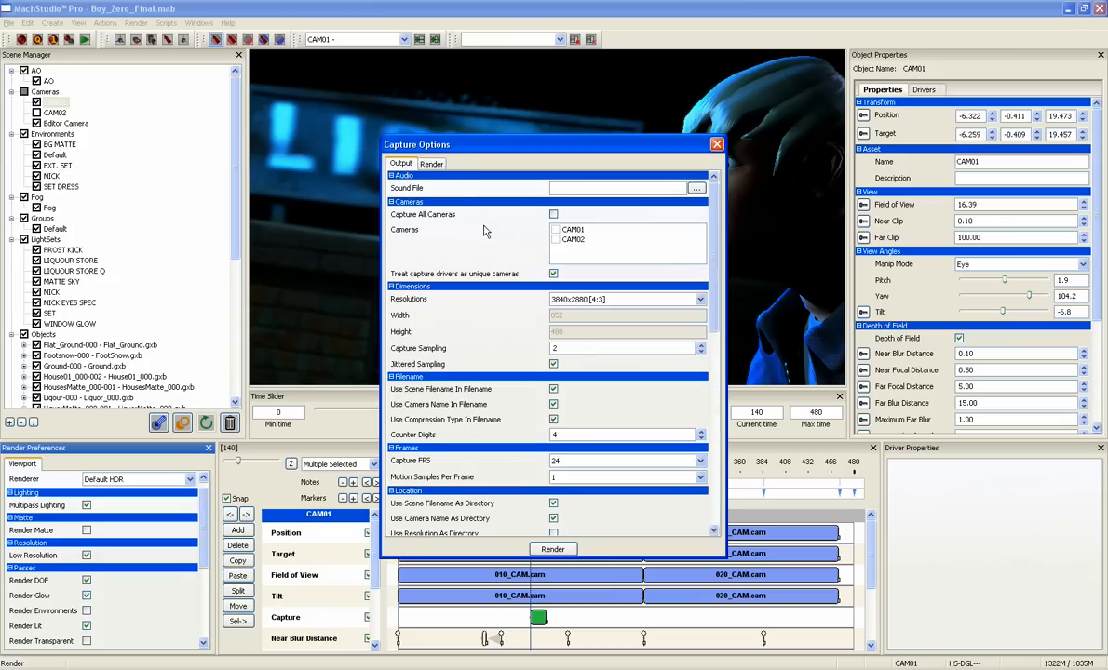
{"action": "left_click", "coordinate": [555, 229]}
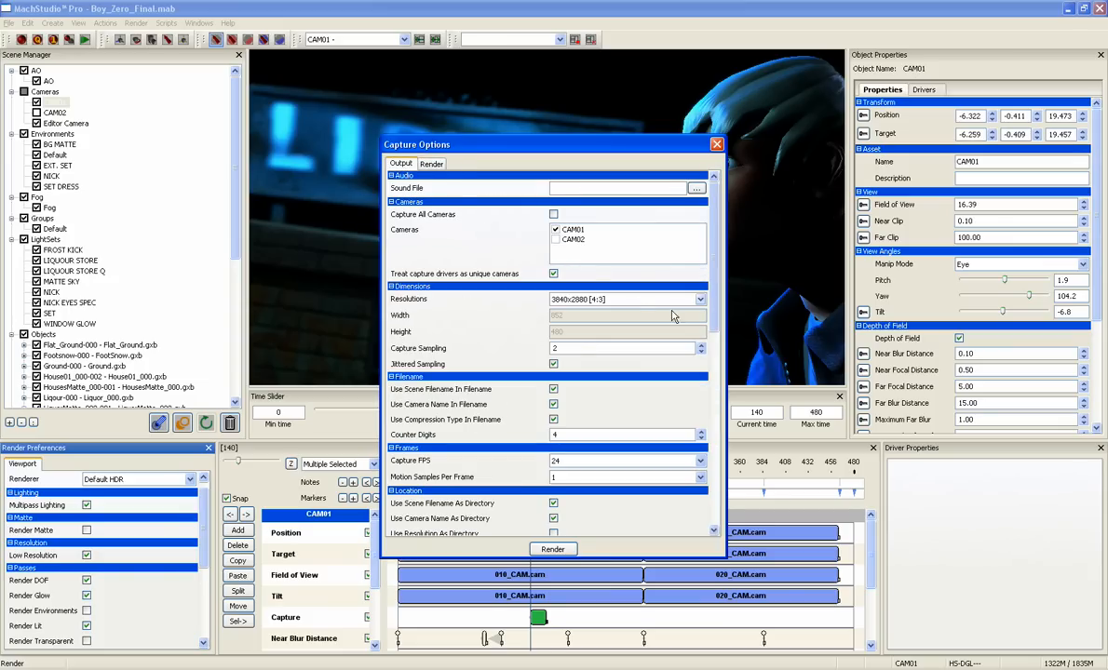
{"action": "left_click", "coordinate": [700, 298]}
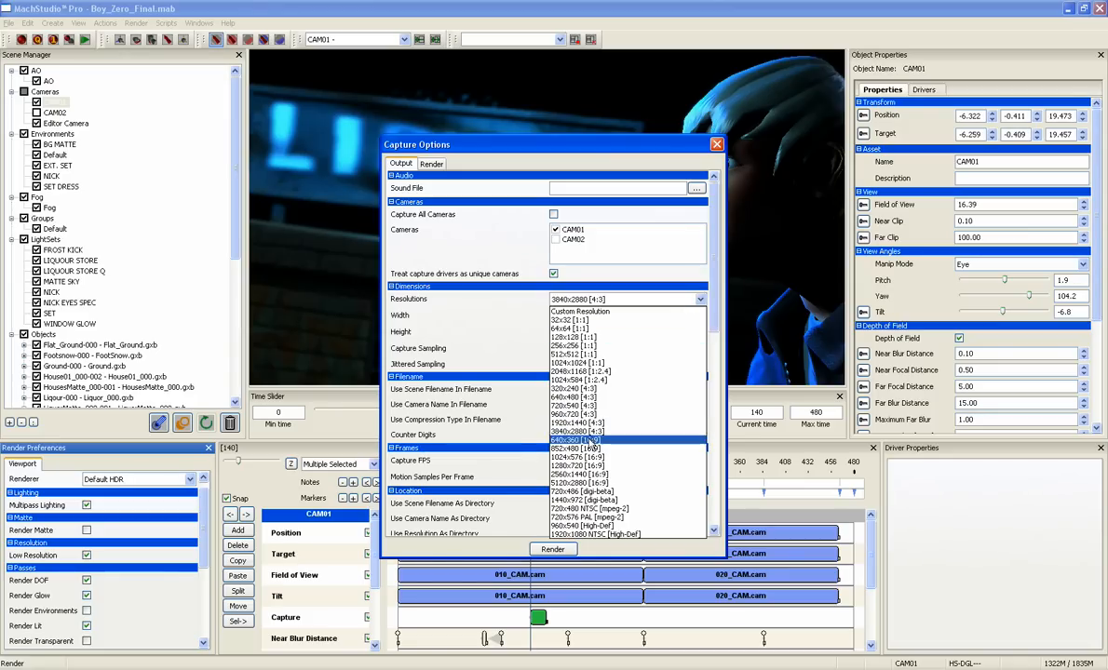
{"action": "left_click", "coordinate": [577, 447]}
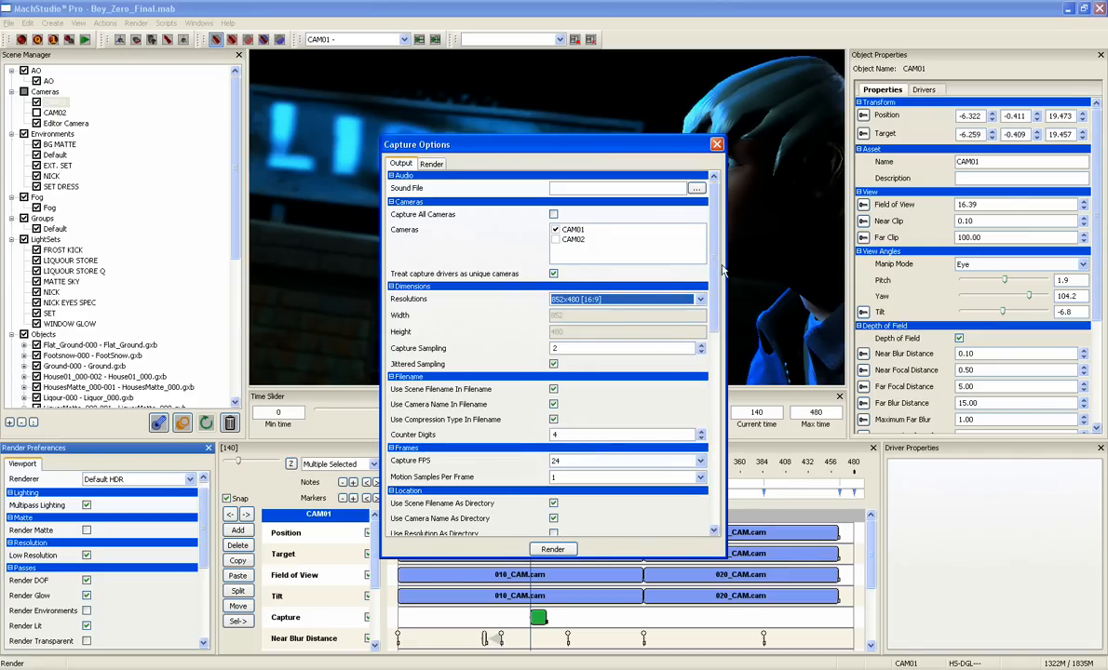
Set the Capture Format to MOV and render the scene to a movie
{"action": "scroll", "scroll_direction": "down", "scroll_amount": 3}
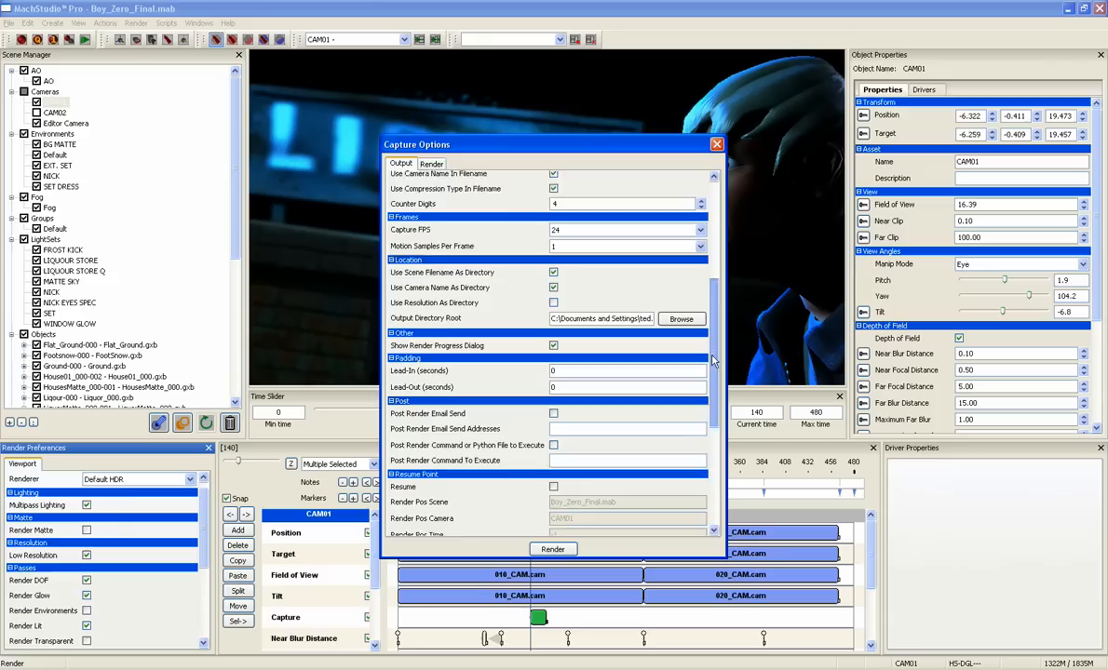
{"action": "scroll", "scroll_direction": "down", "scroll_amount": 3}
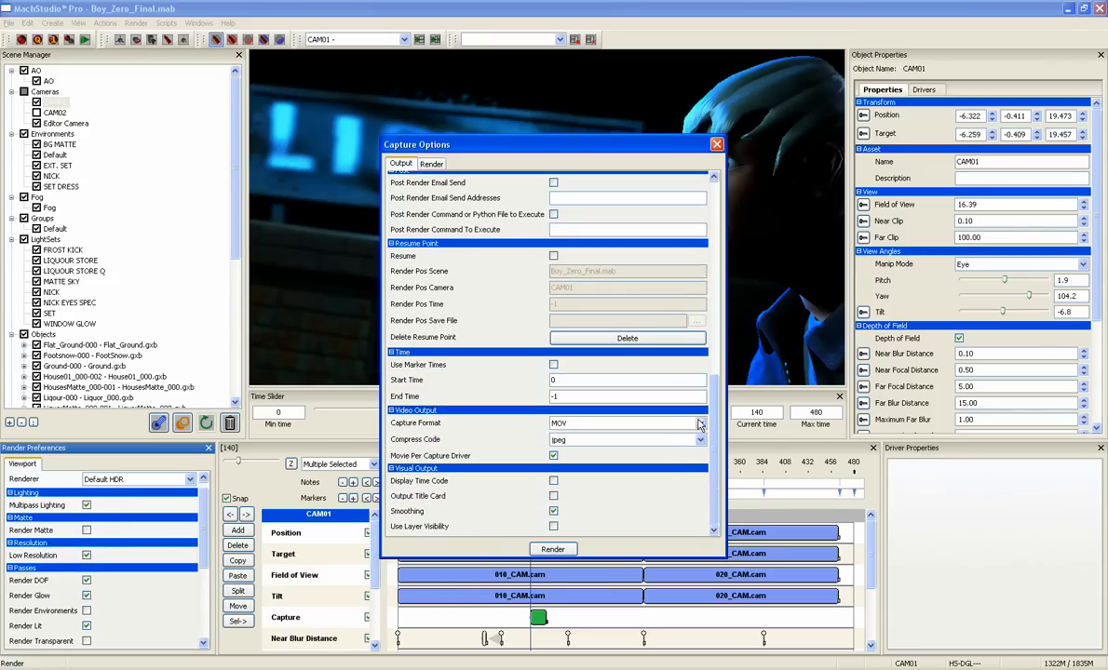
{"action": "left_click", "coordinate": [700, 423]}
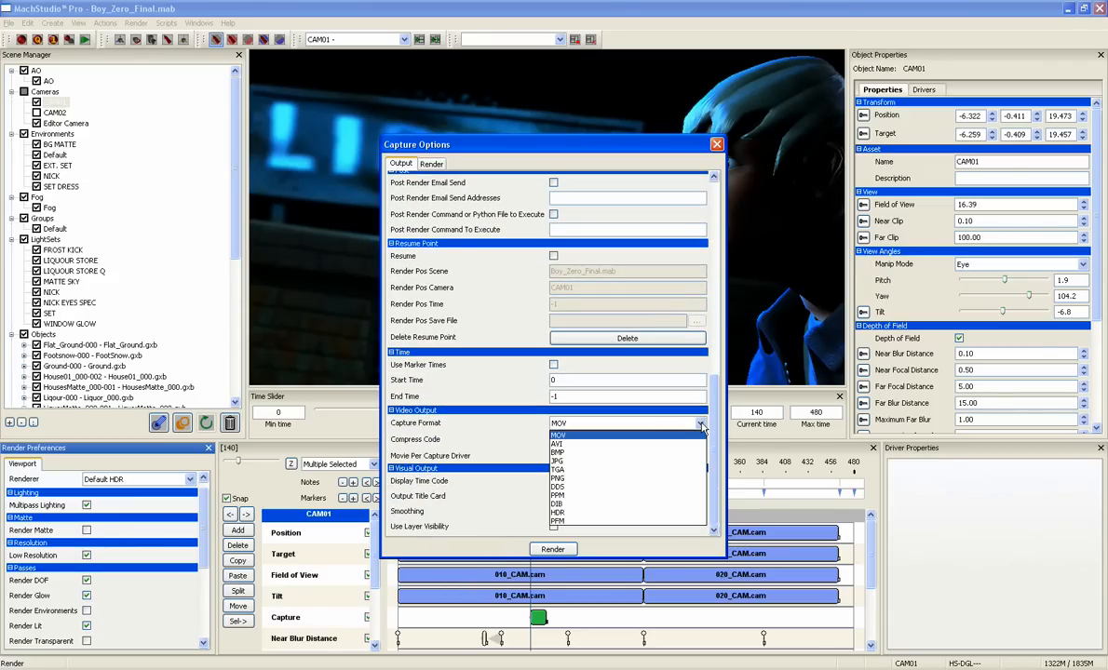
{"action": "left_click", "coordinate": [559, 423]}
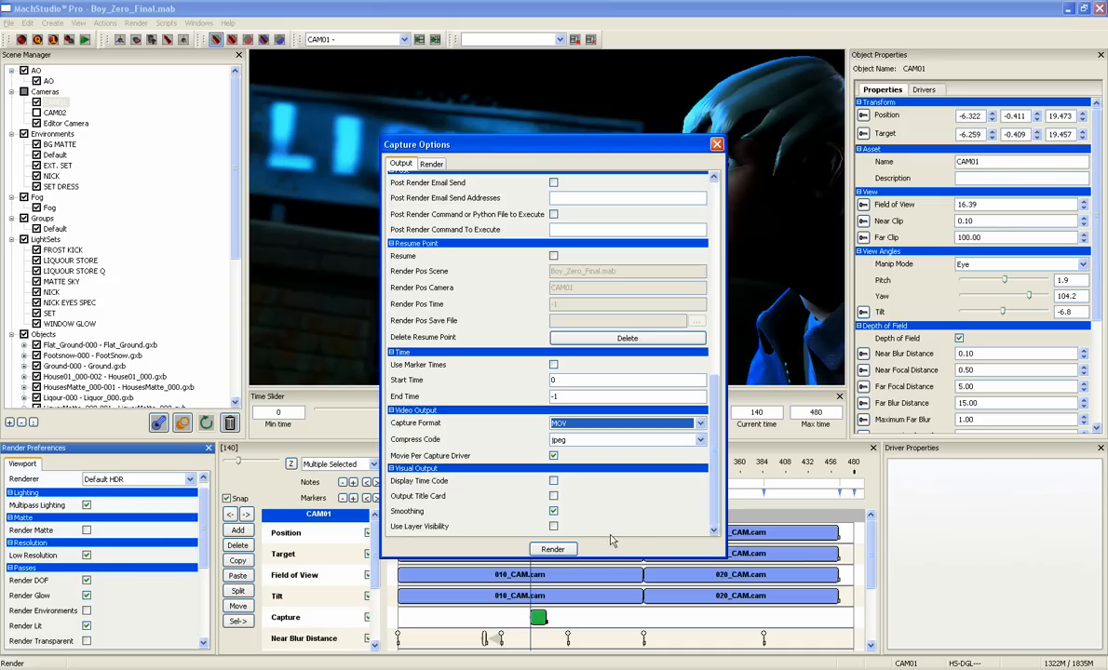
{"action": "left_click", "coordinate": [553, 547]}
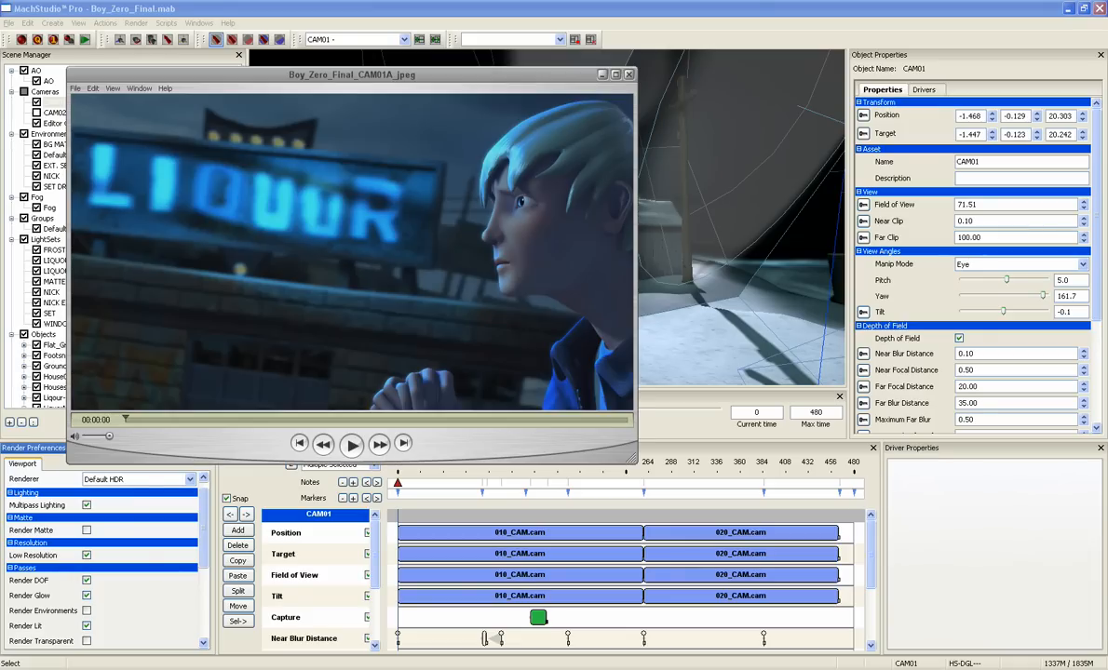
Play the rendered capture movie in QuickTime Player
{"action": "left_click", "coordinate": [351, 443]}
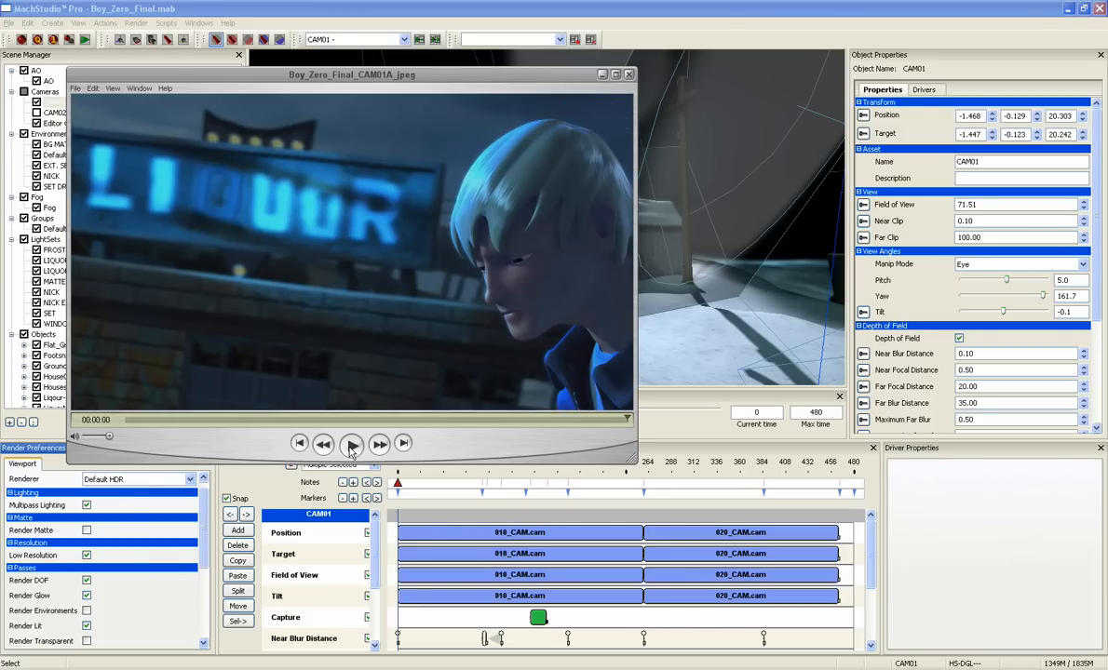